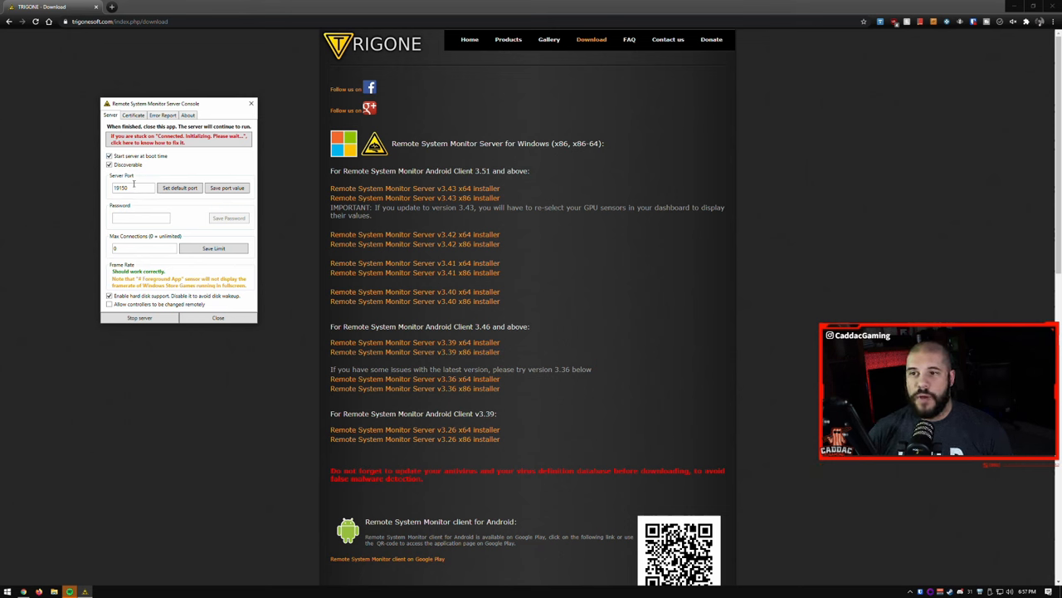
pyautogui.click(141, 218)
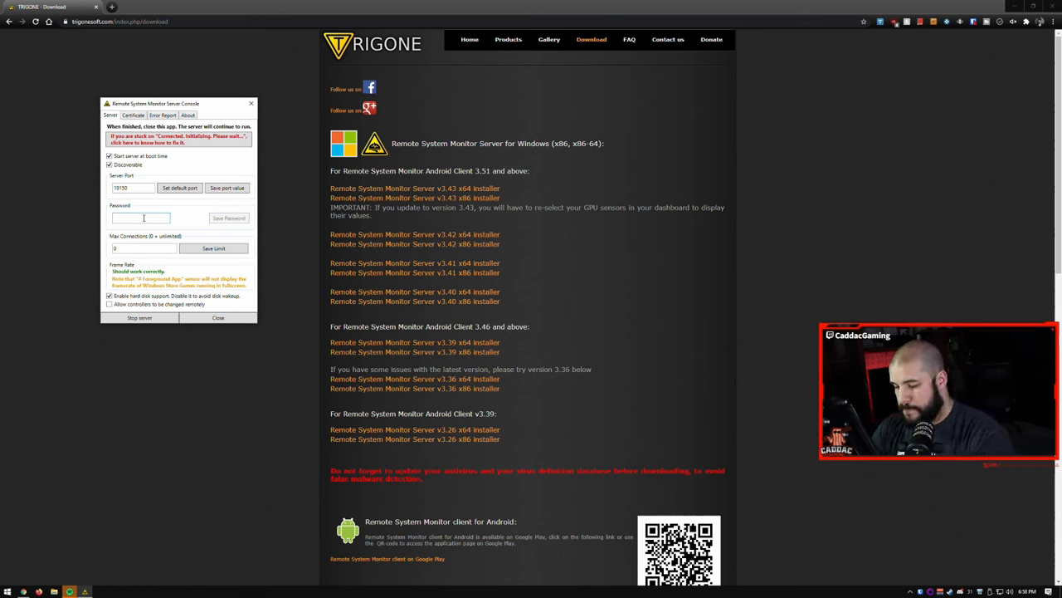
pyautogui.write('password')
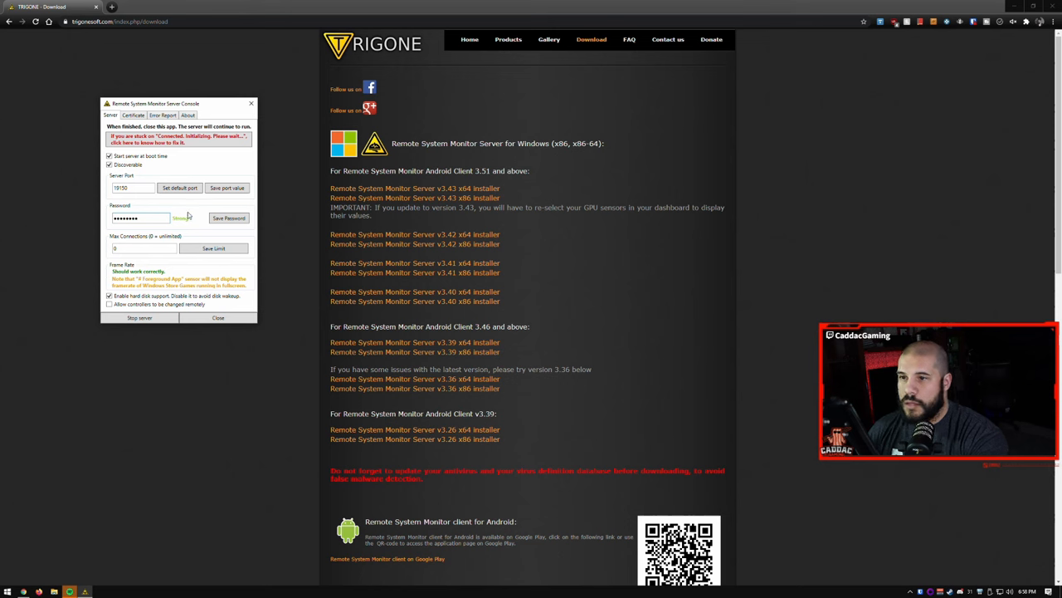
pyautogui.click(229, 217)
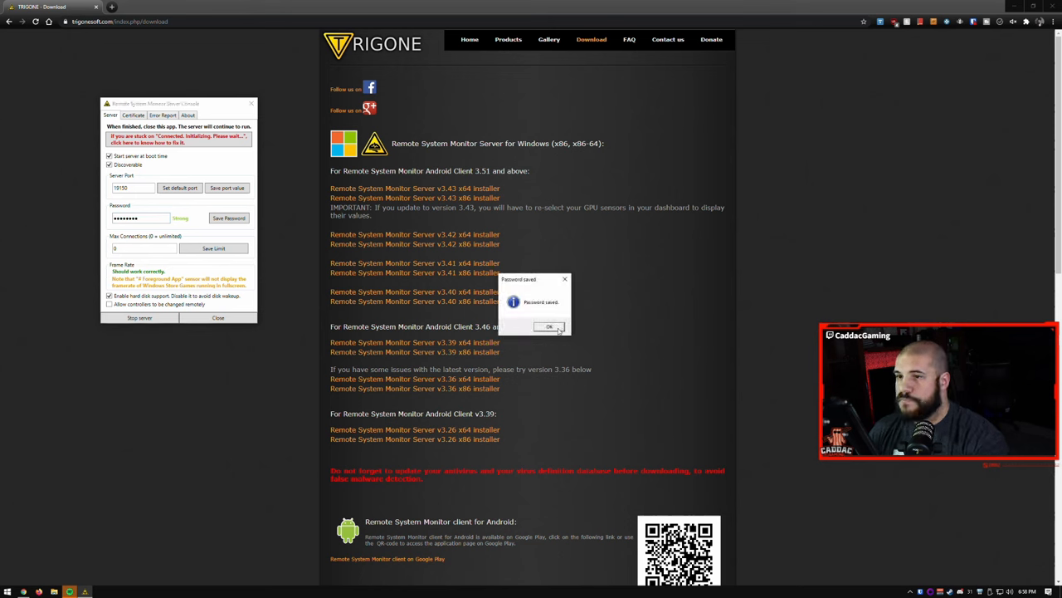
pyautogui.click(549, 326)
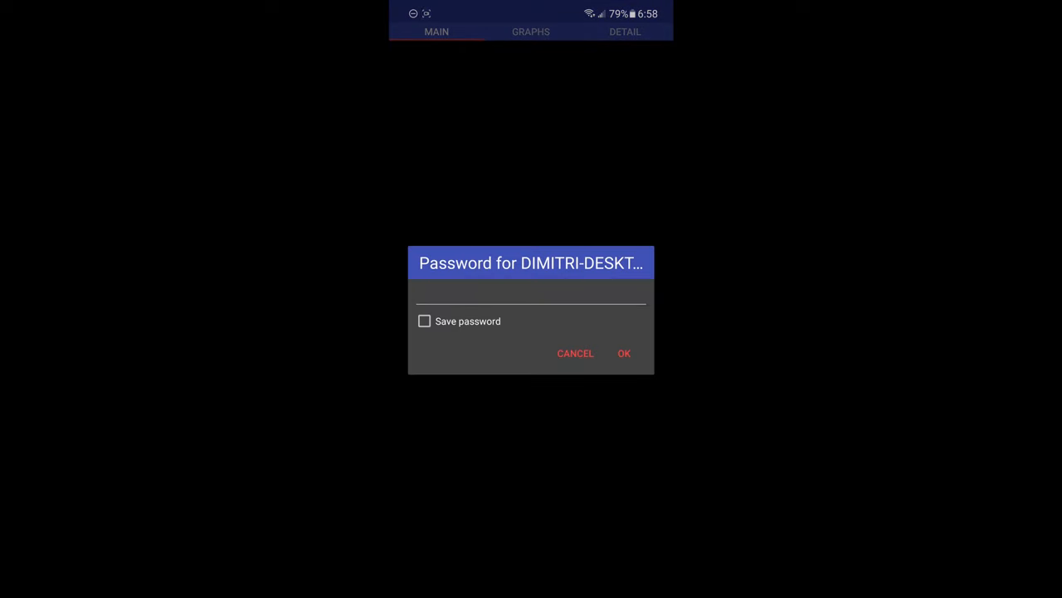
pyautogui.click(531, 299)
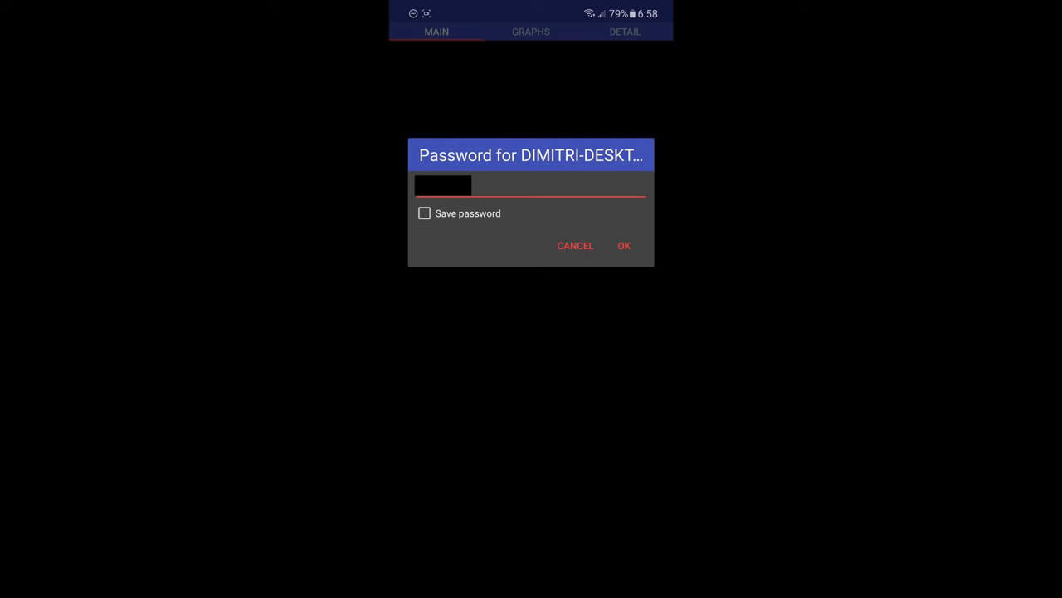
pyautogui.write('password')
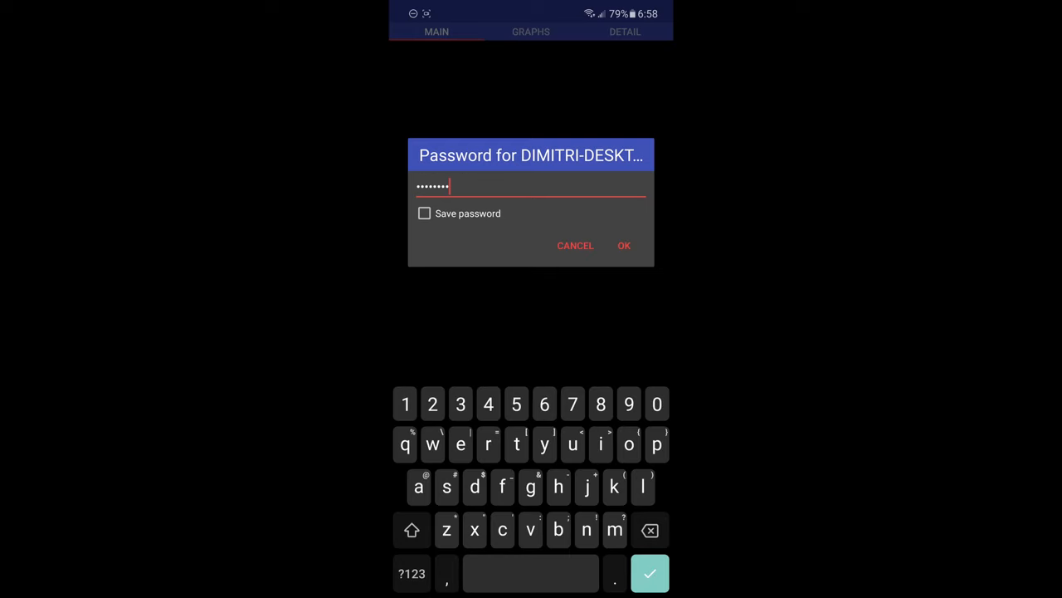
pyautogui.click(424, 213)
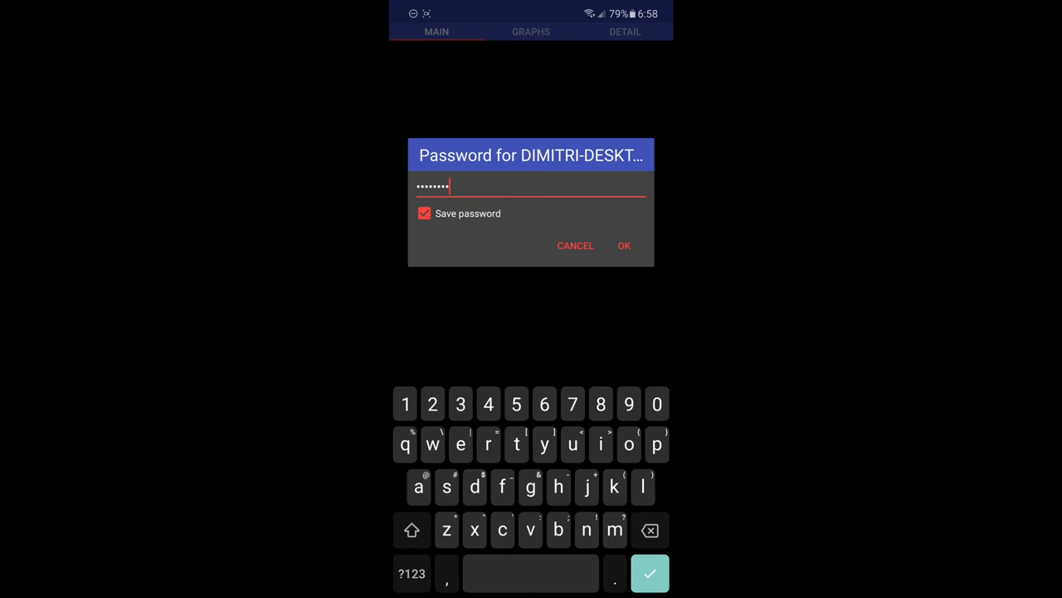
pyautogui.click(624, 245)
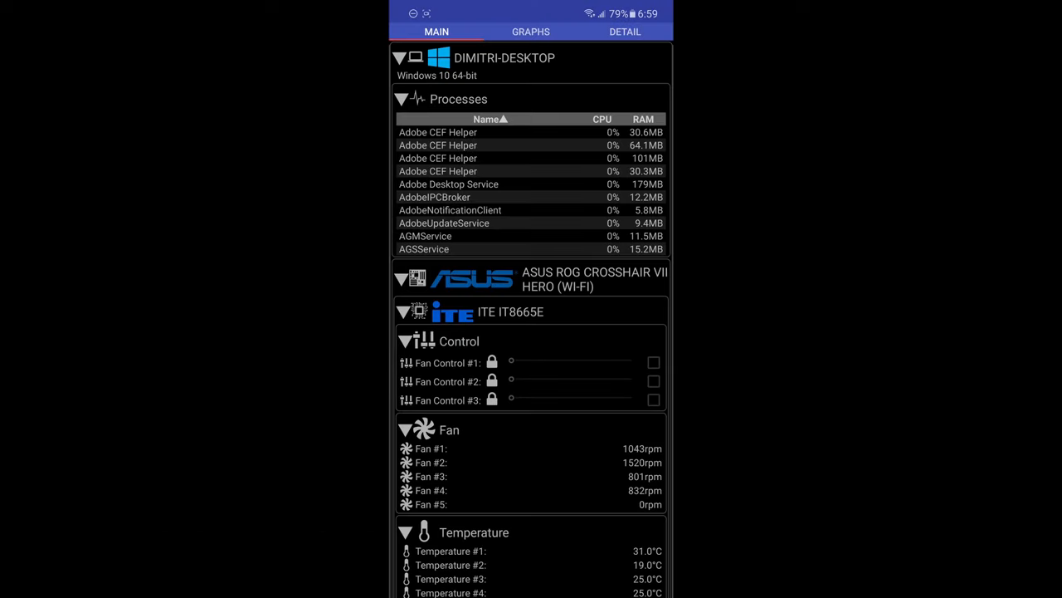
pyautogui.scroll(-3)
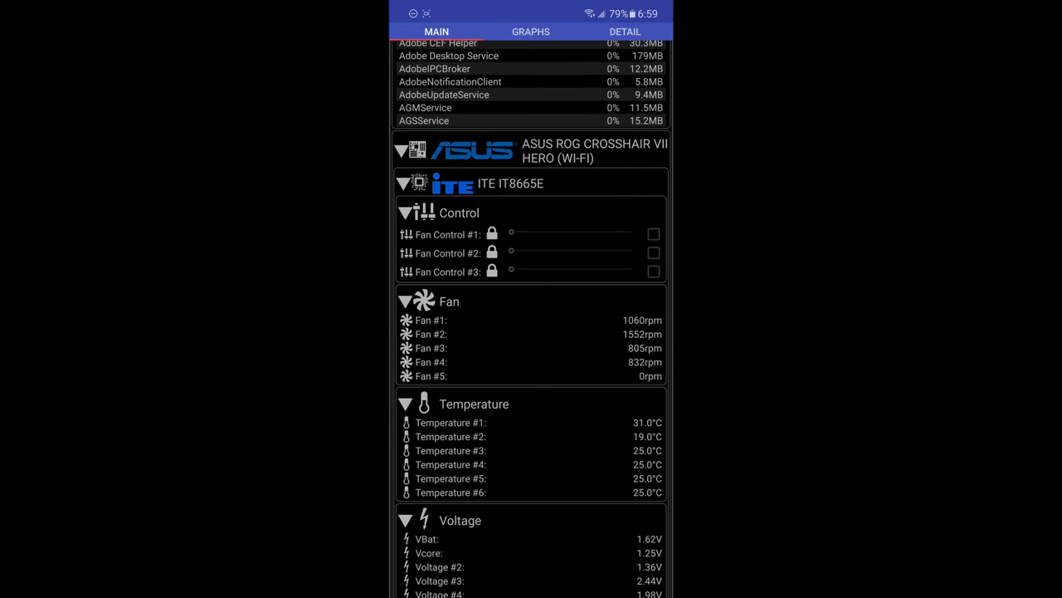
pyautogui.scroll(3)
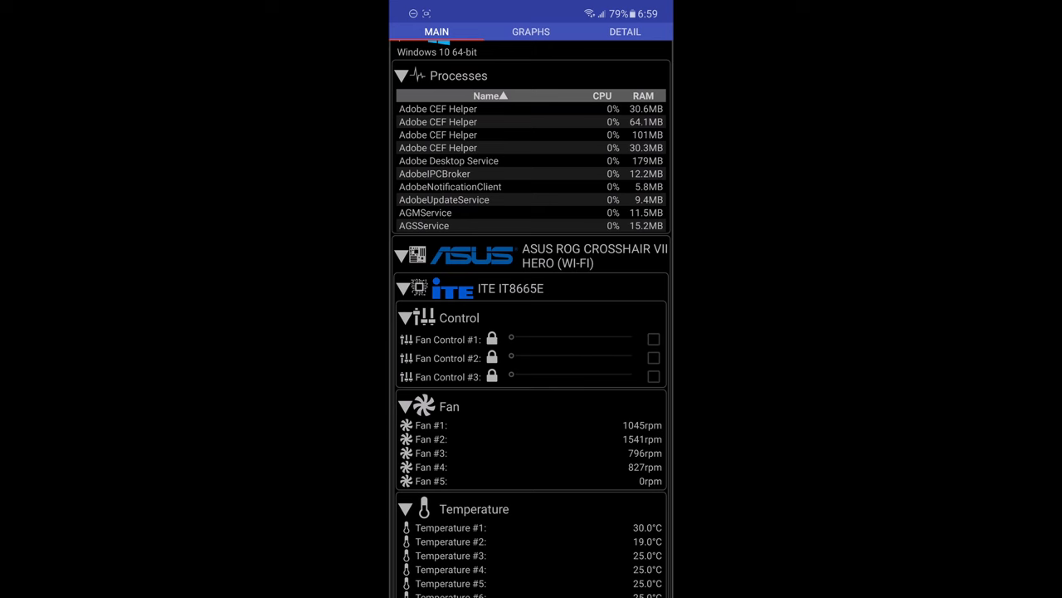
pyautogui.scroll(-3)
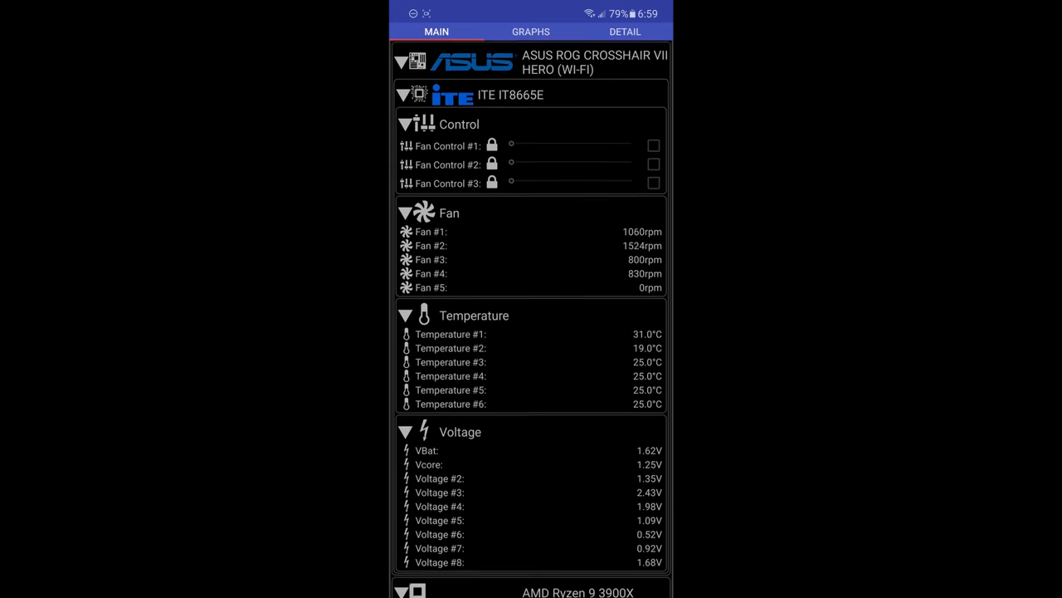
pyautogui.scroll(-3)
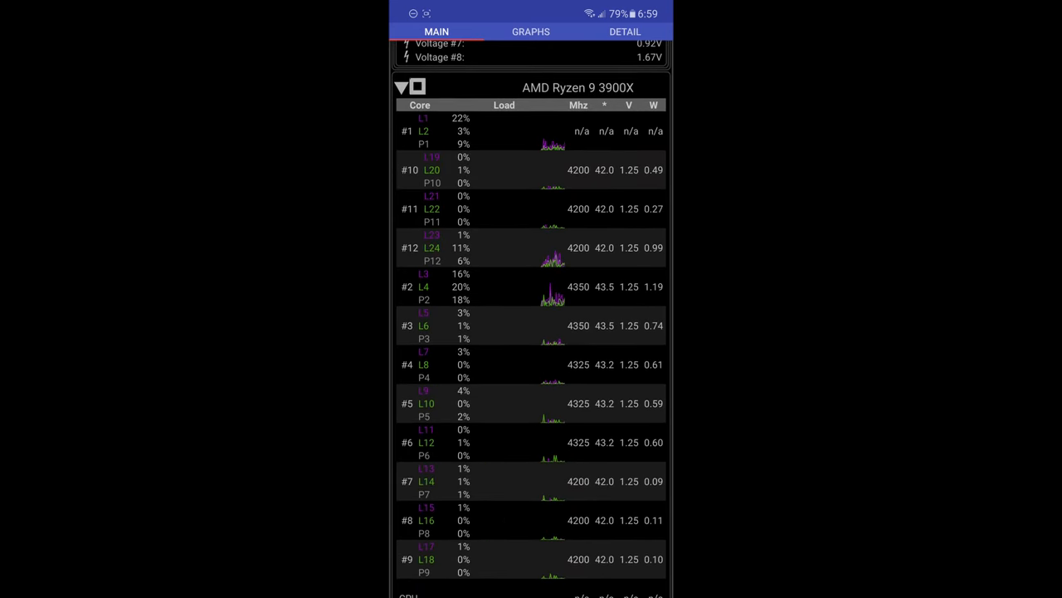
pyautogui.scroll(-3)
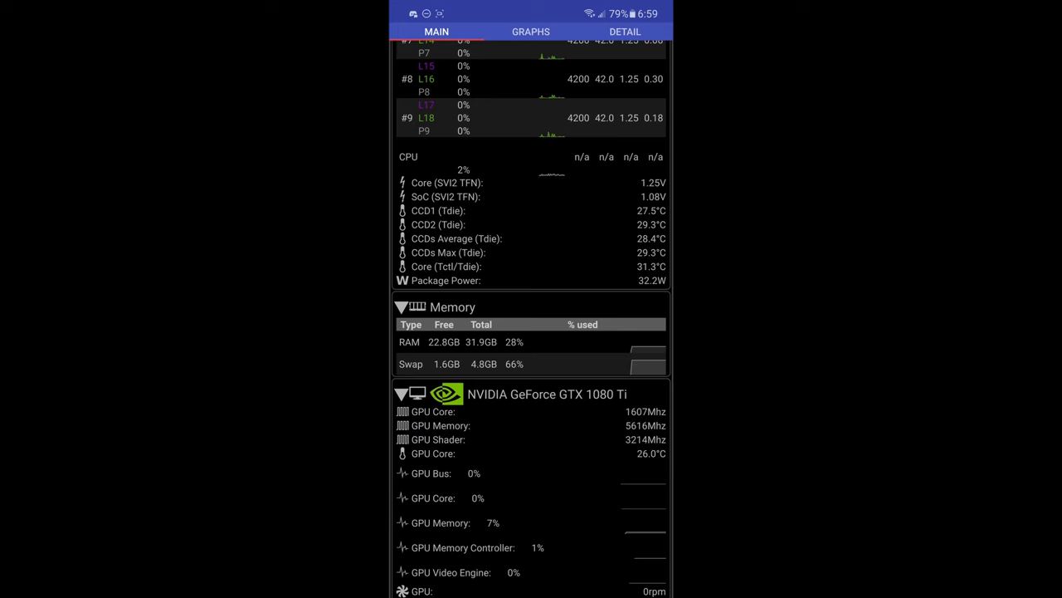
pyautogui.scroll(-3)
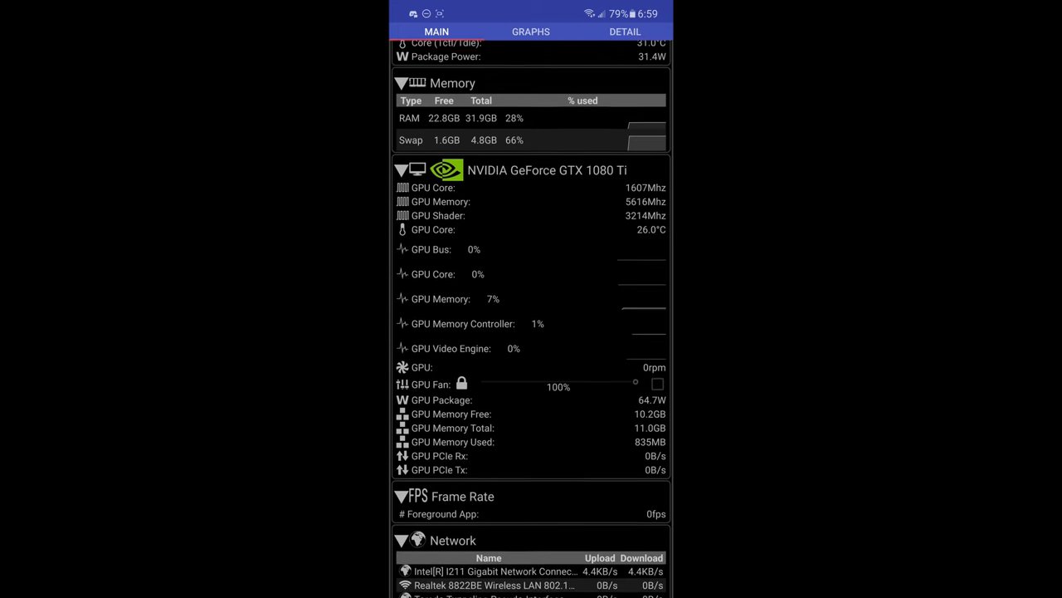
pyautogui.scroll(-3)
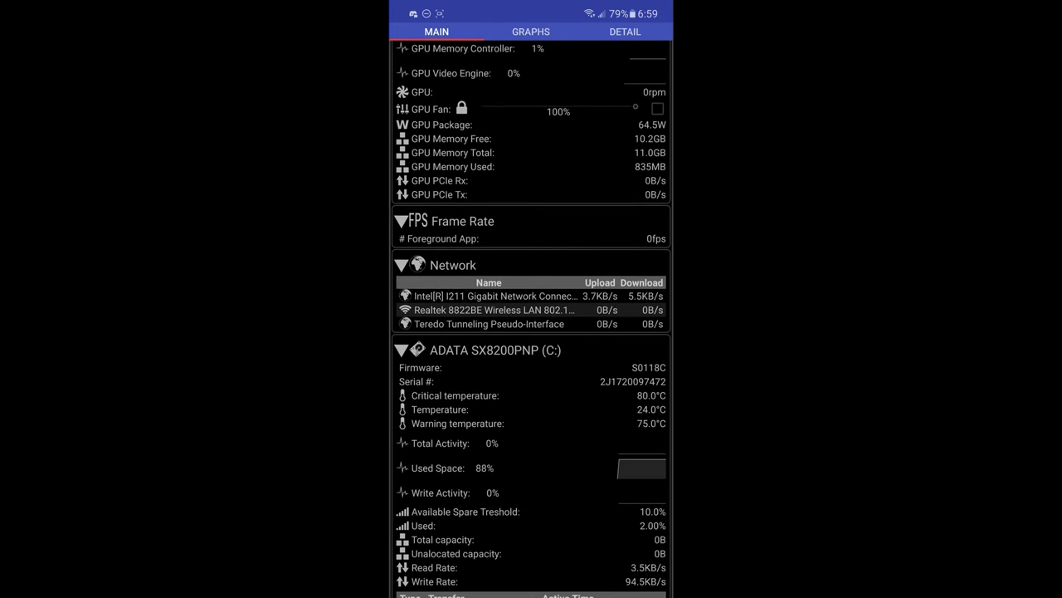
pyautogui.scroll(3)
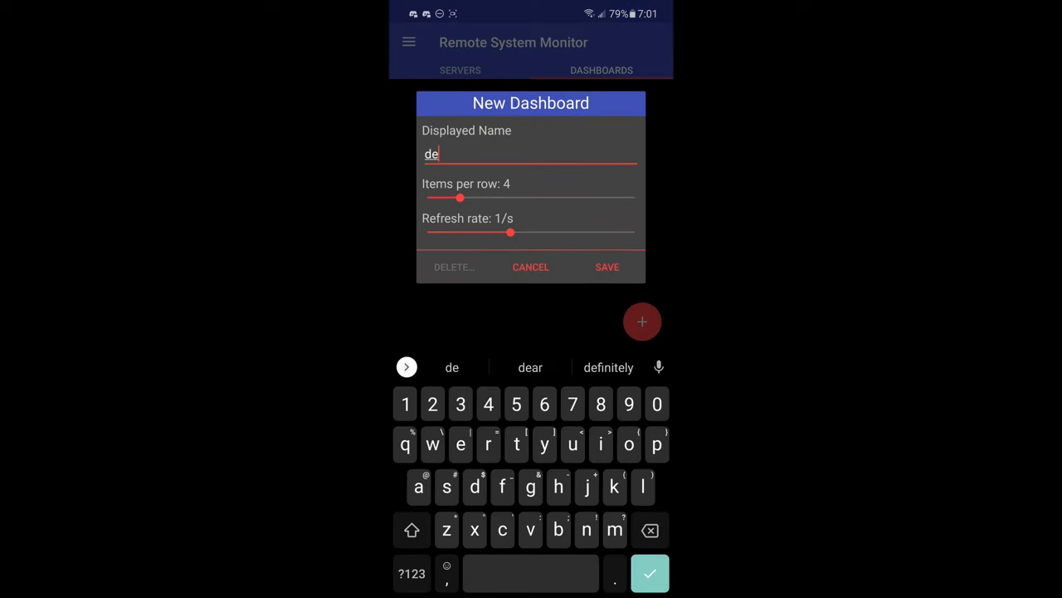
# Step: Finish typing 'desktop' as the new dashboard's displayed name
pyautogui.write('sktop')
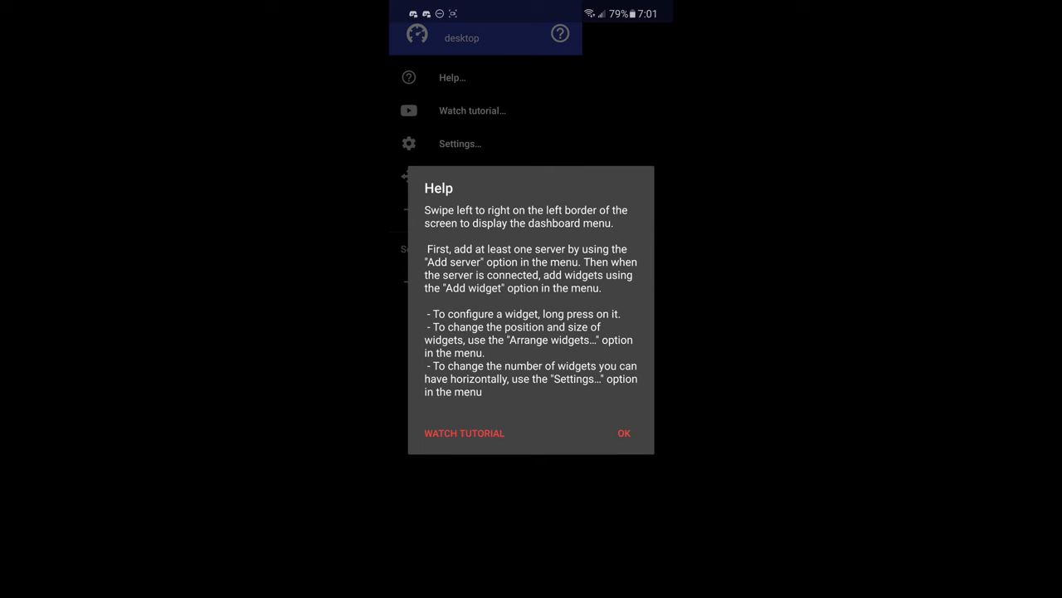
# Step: Dismiss help, link the desktop server, and add a Gauge widget
pyautogui.click(623, 432)
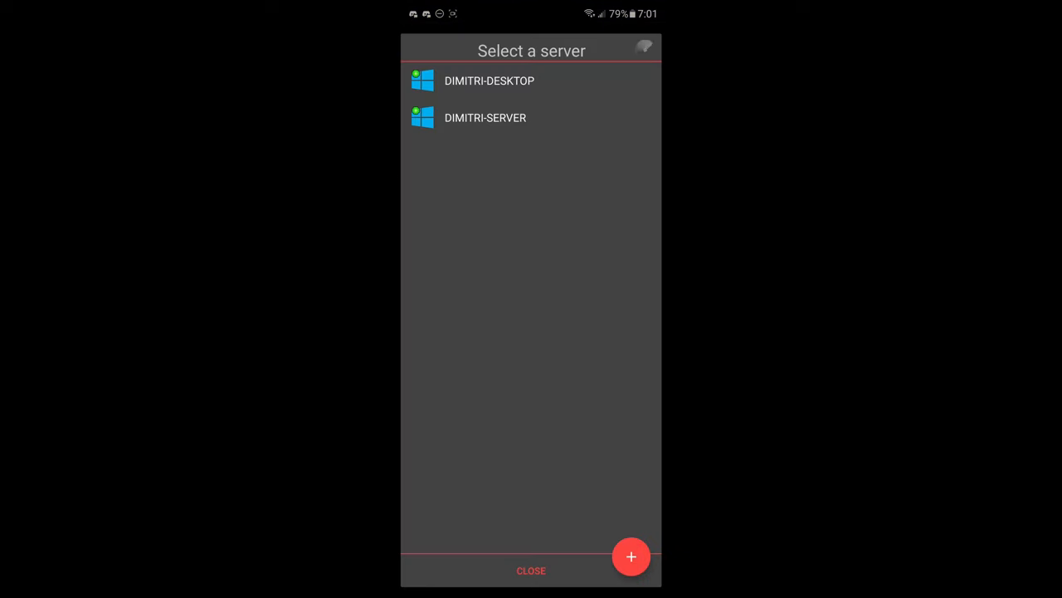
pyautogui.click(531, 570)
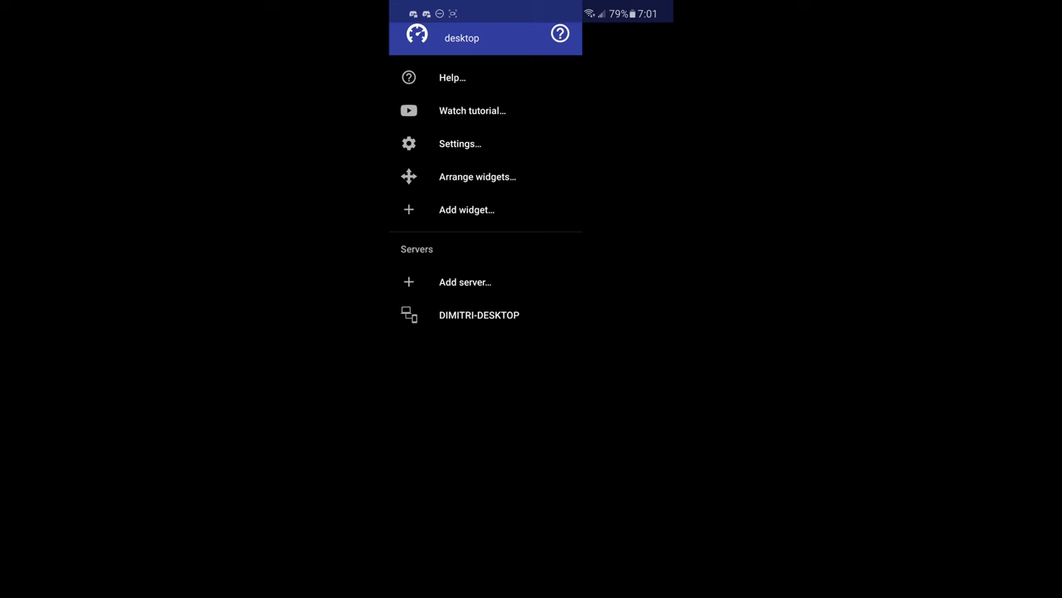
pyautogui.click(466, 209)
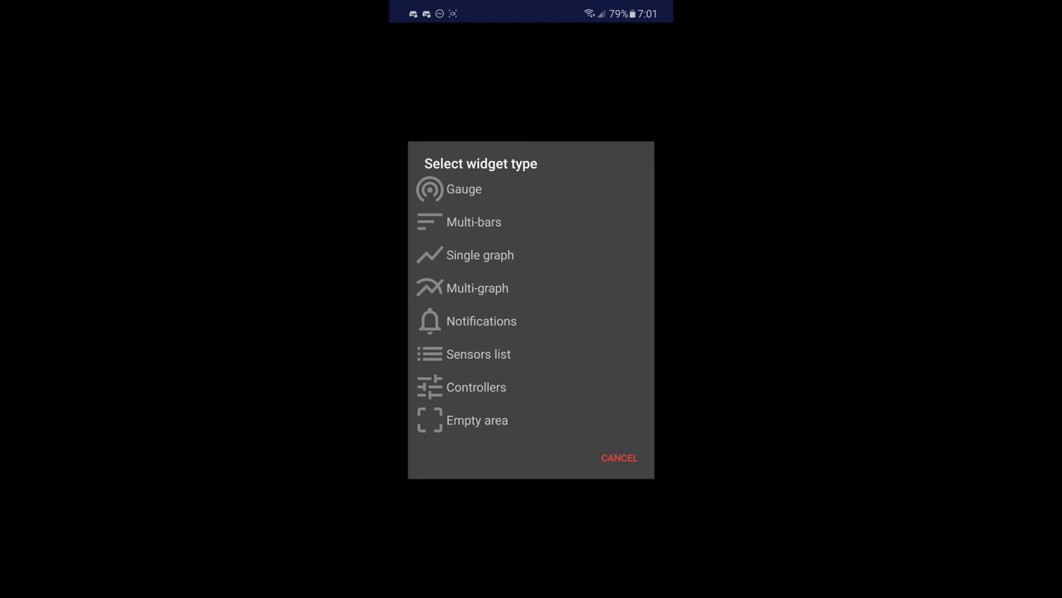
pyautogui.click(477, 420)
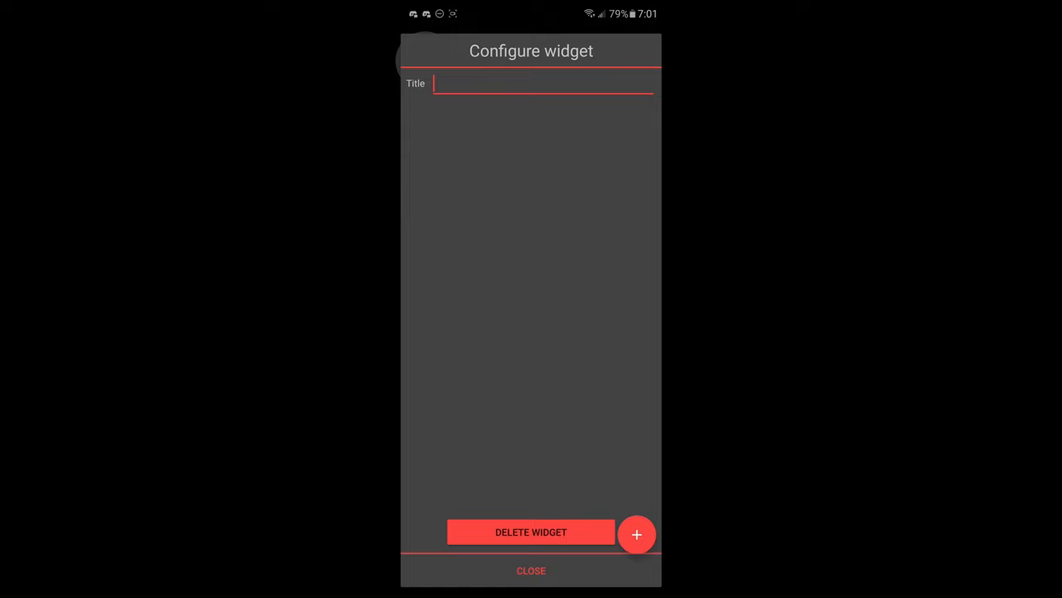
# Step: Title the gauge 'cpu temp' and add a sensor entry for it
pyautogui.write('cpu')
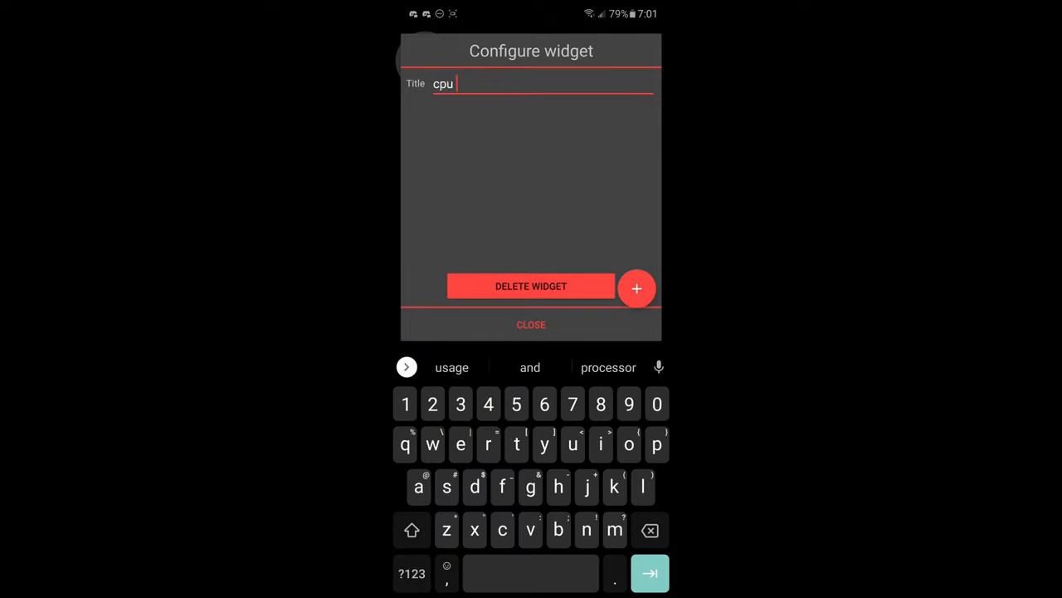
pyautogui.write('temp')
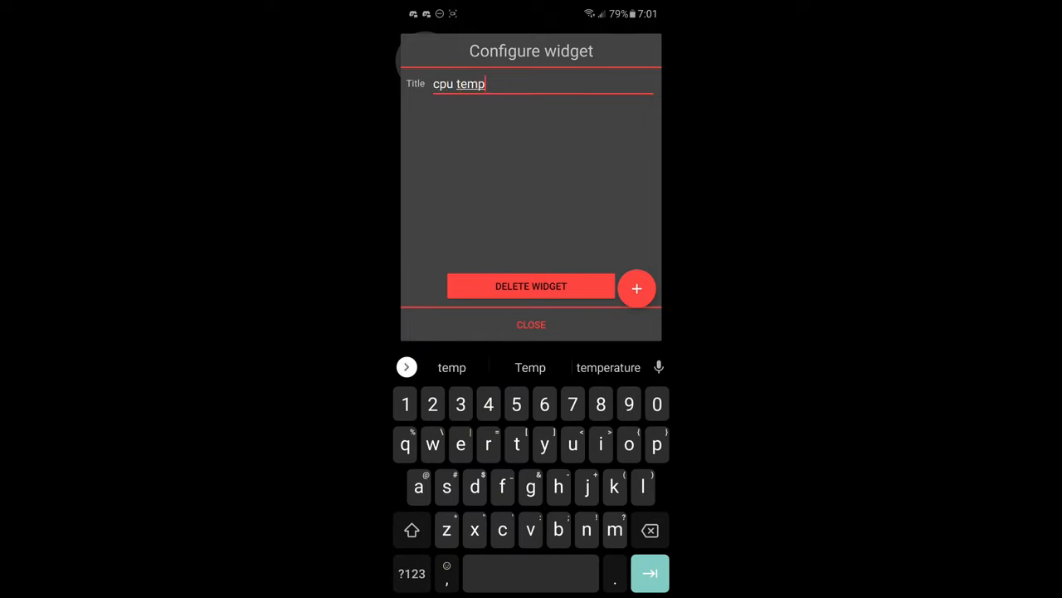
pyautogui.click(636, 288)
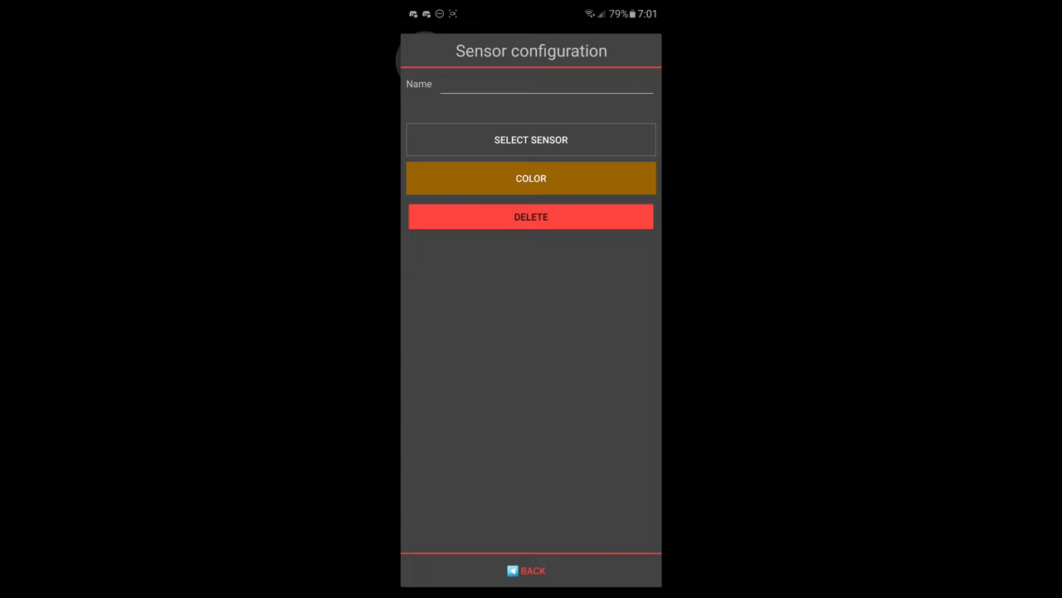
pyautogui.click(531, 139)
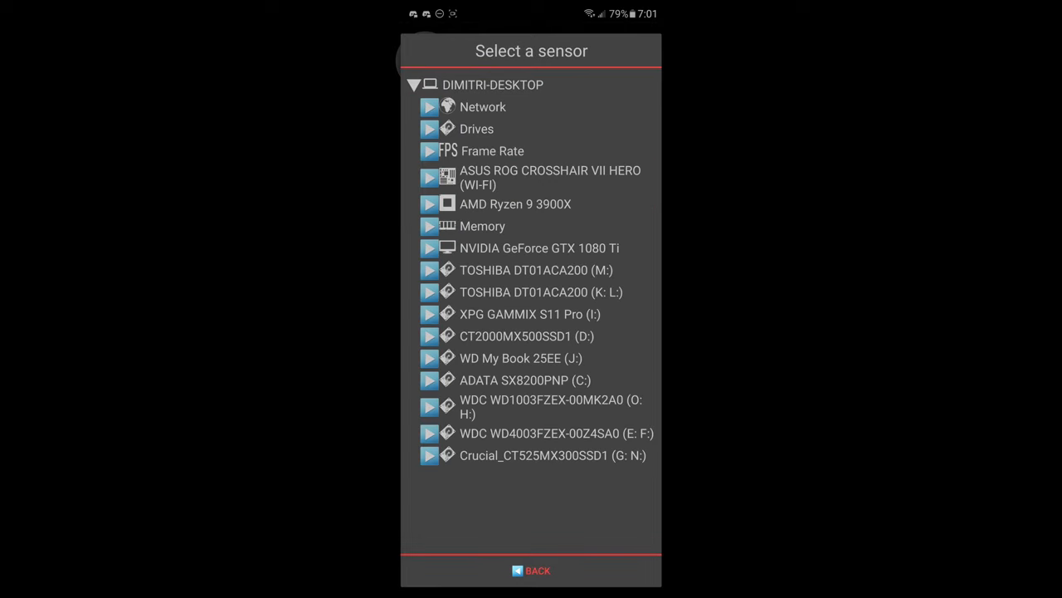
# Step: Expand the AMD Ryzen 9 3900X group and scroll to its temperature sensors
pyautogui.click(428, 203)
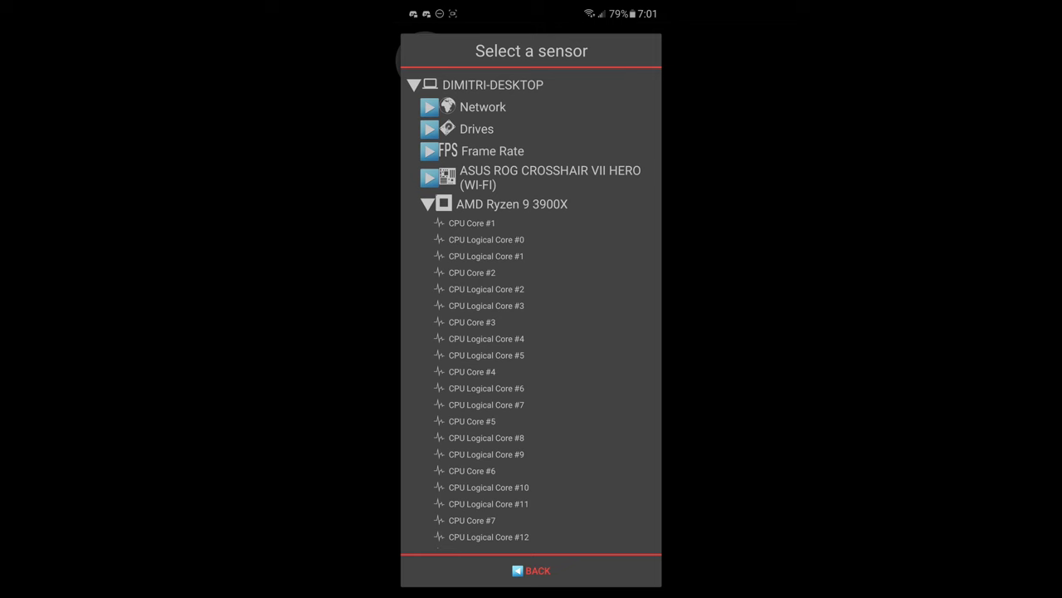
pyautogui.scroll(-3)
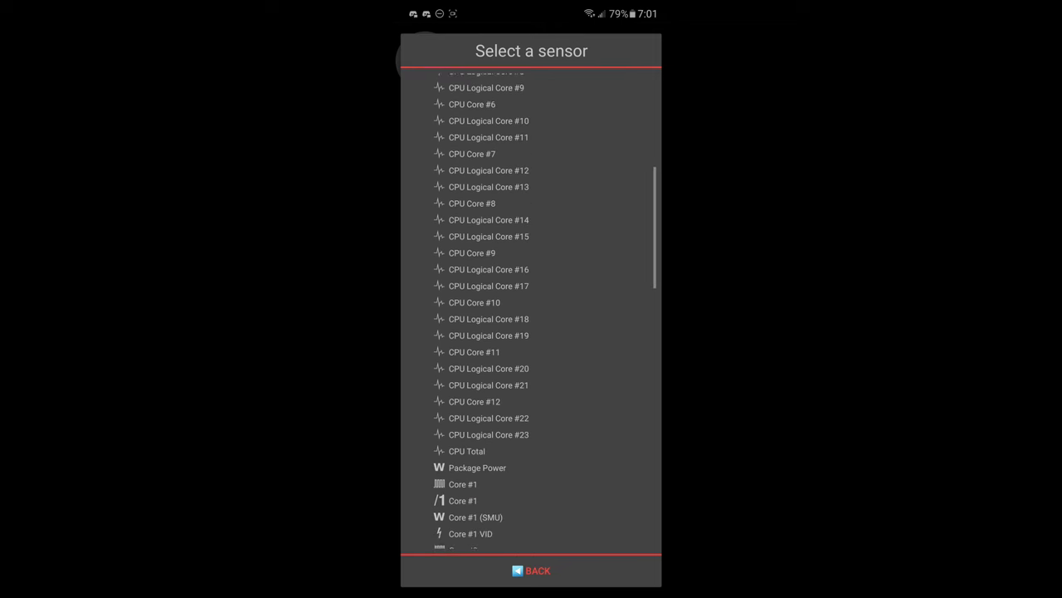
pyautogui.scroll(-3)
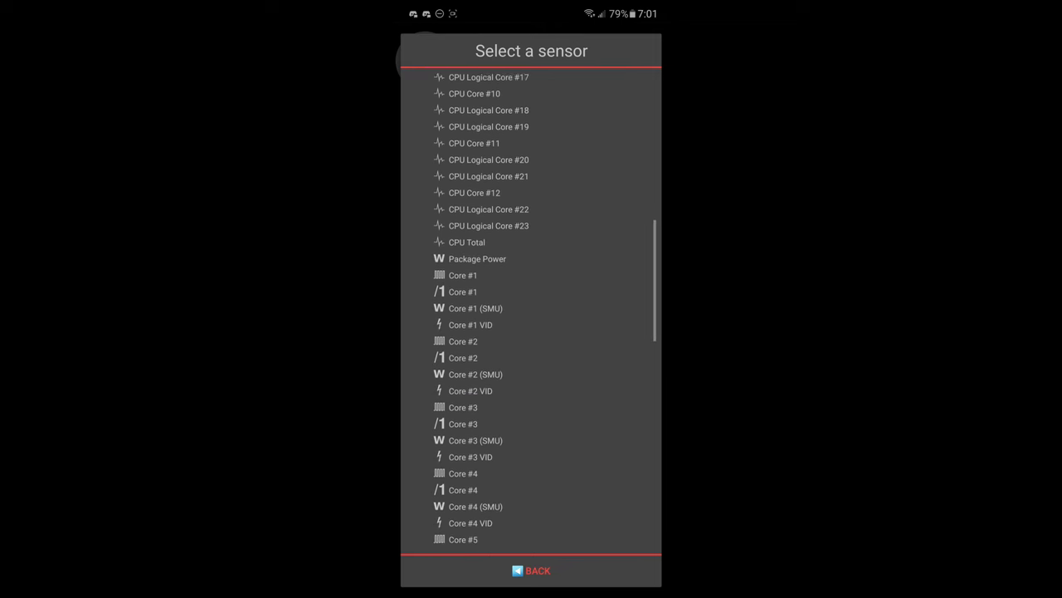
pyautogui.scroll(-3)
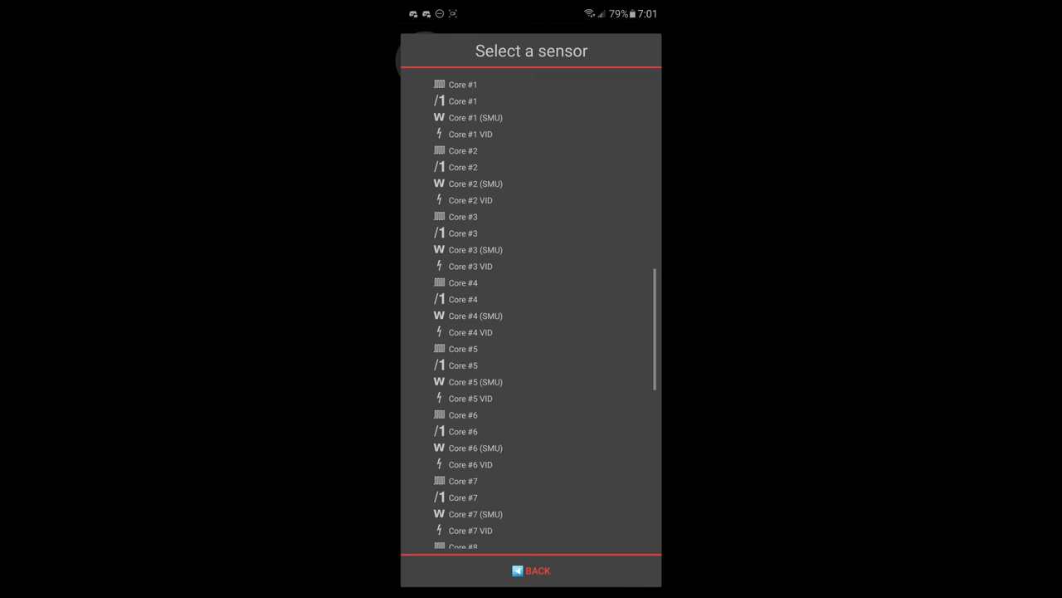
pyautogui.scroll(-3)
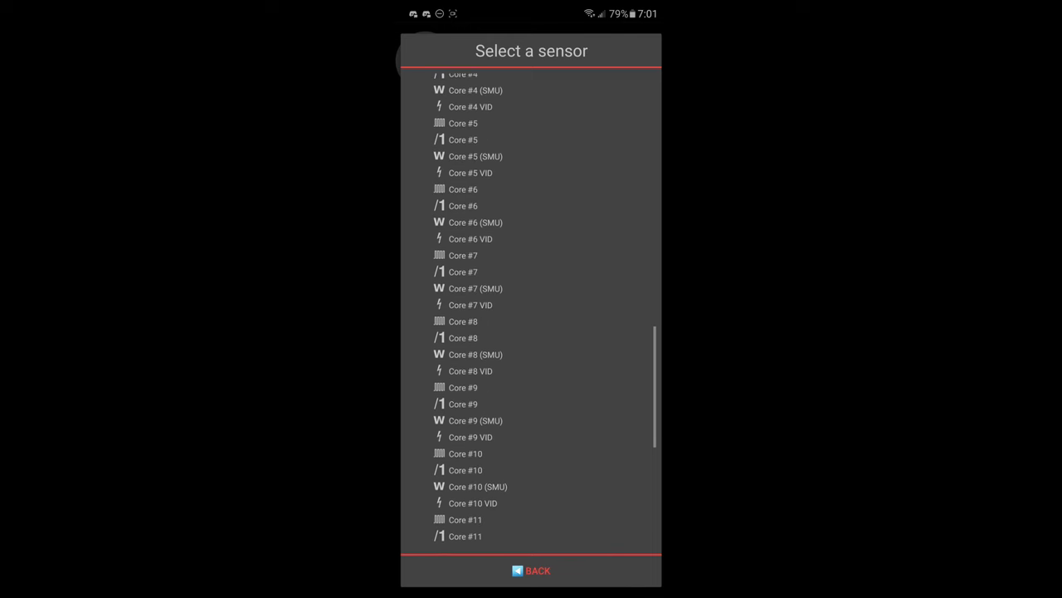
pyautogui.scroll(-3)
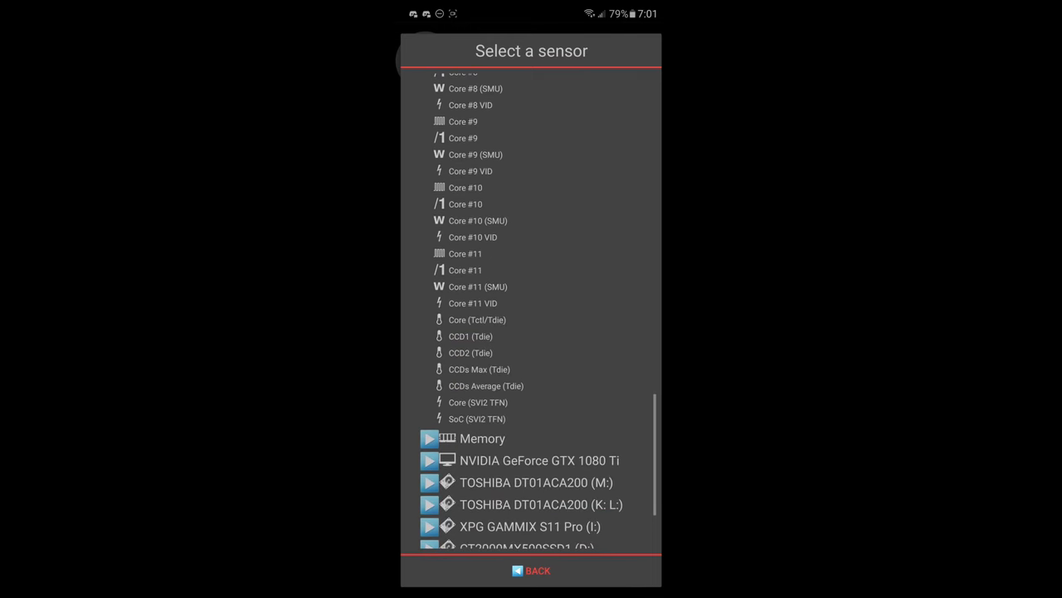
# Step: Pick Core (Tctl/Tdie), set maximum 85, colour it red, and go back
pyautogui.click(477, 319)
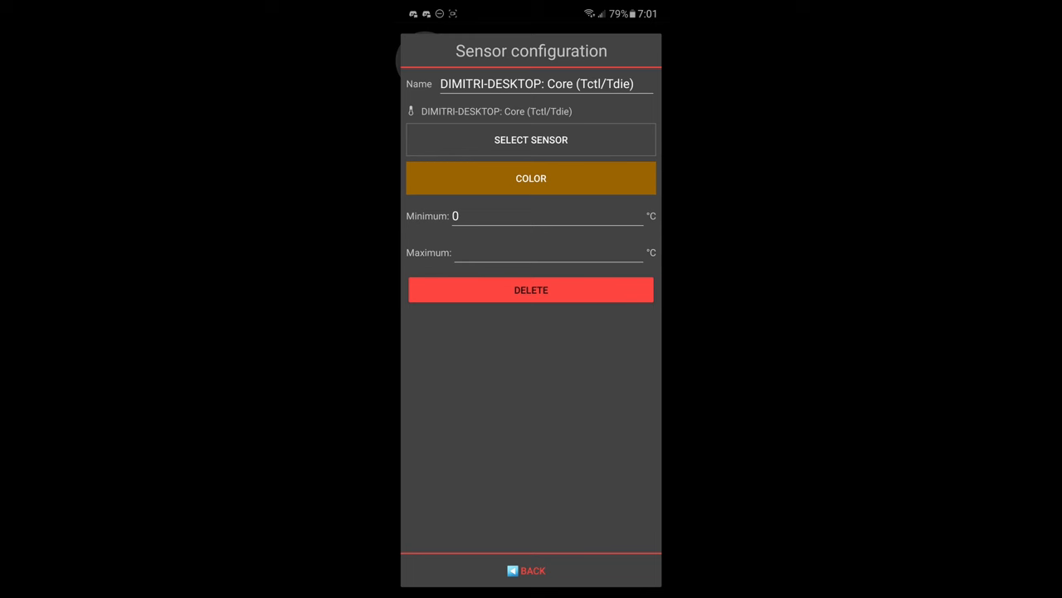
pyautogui.click(547, 252)
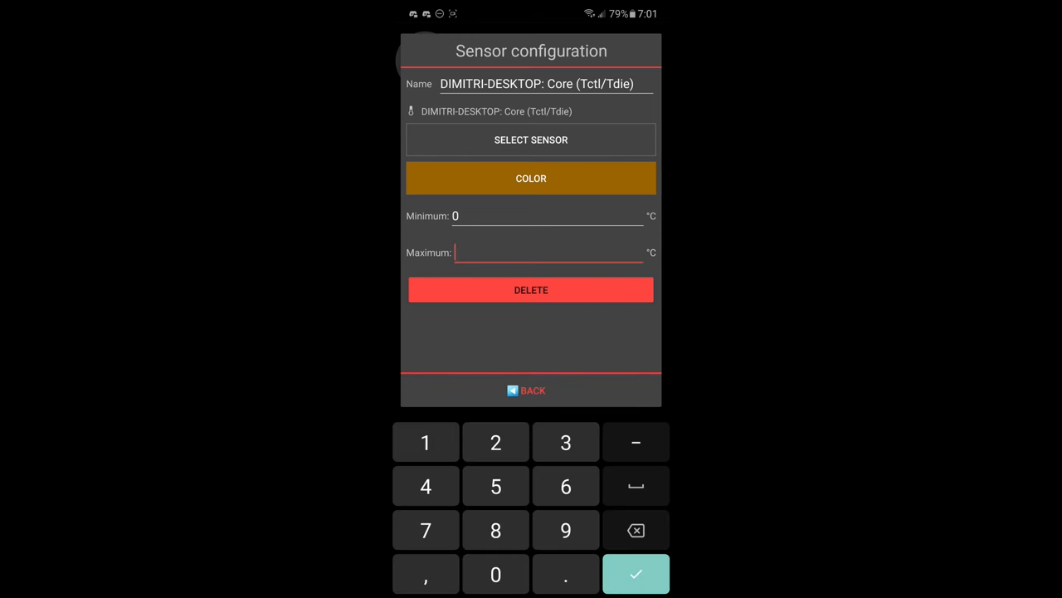
pyautogui.write('85')
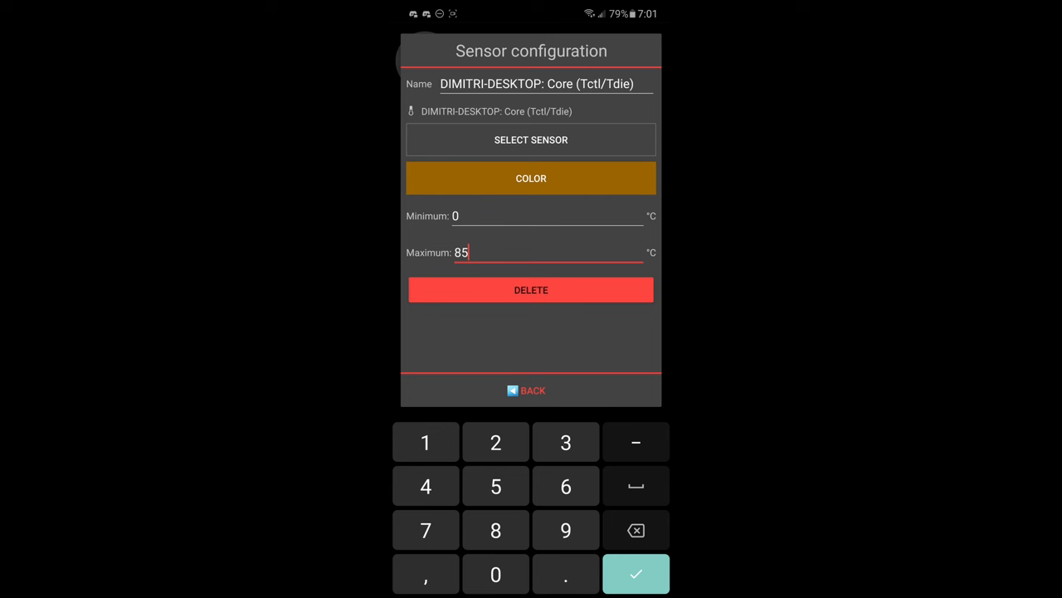
pyautogui.click(531, 178)
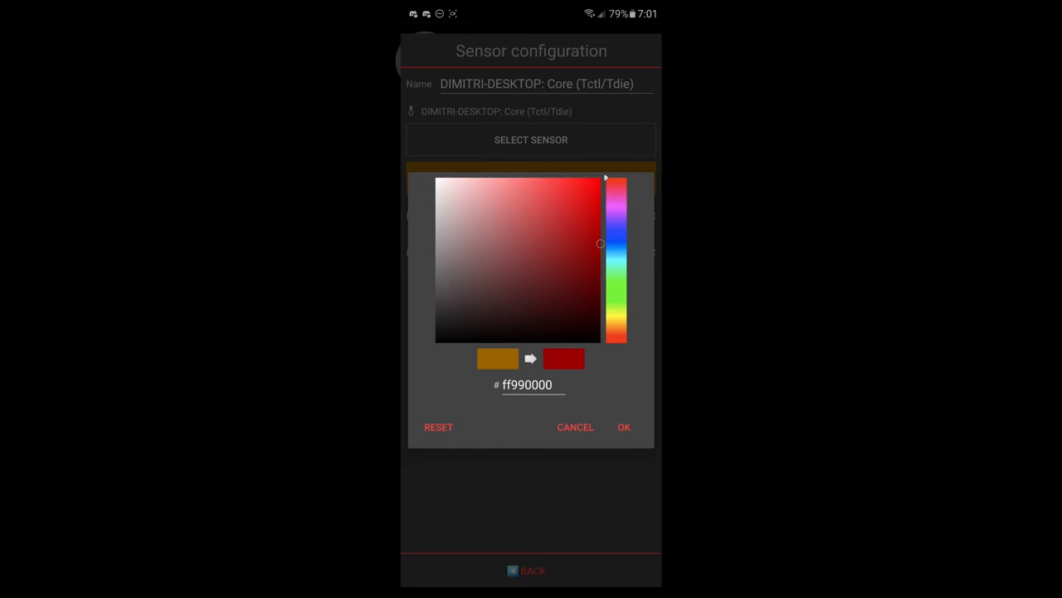
pyautogui.click(624, 426)
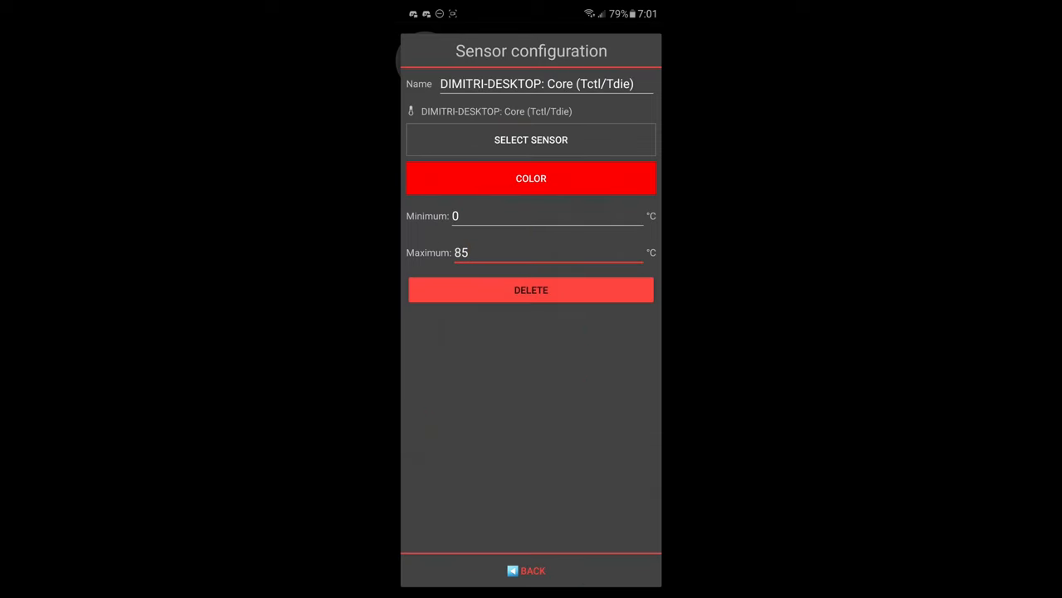
pyautogui.click(531, 570)
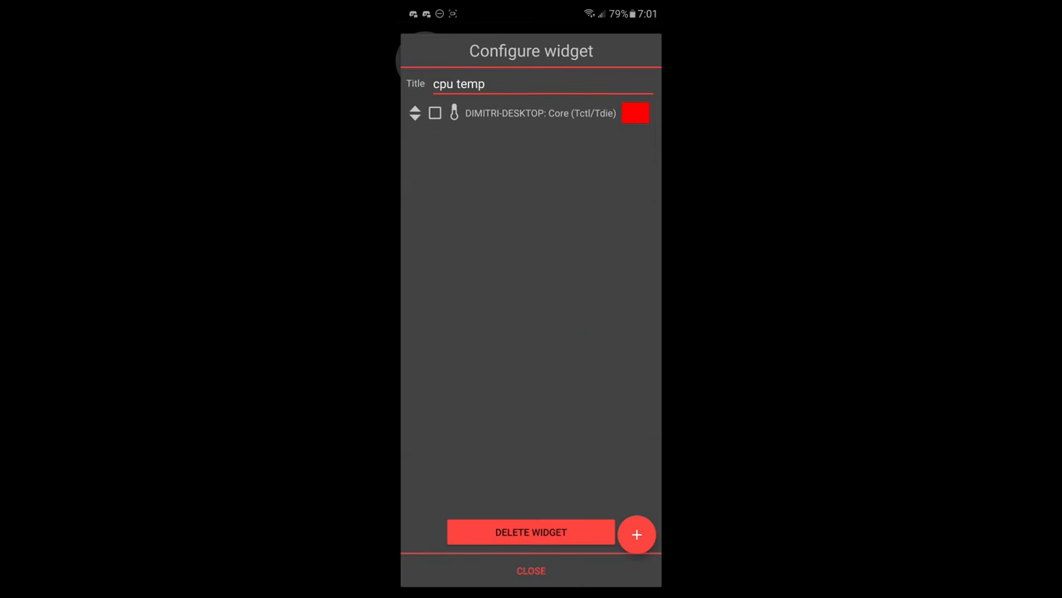
# Step: Close the cpu temp setup and start a new widget titled 'usage'
pyautogui.click(531, 570)
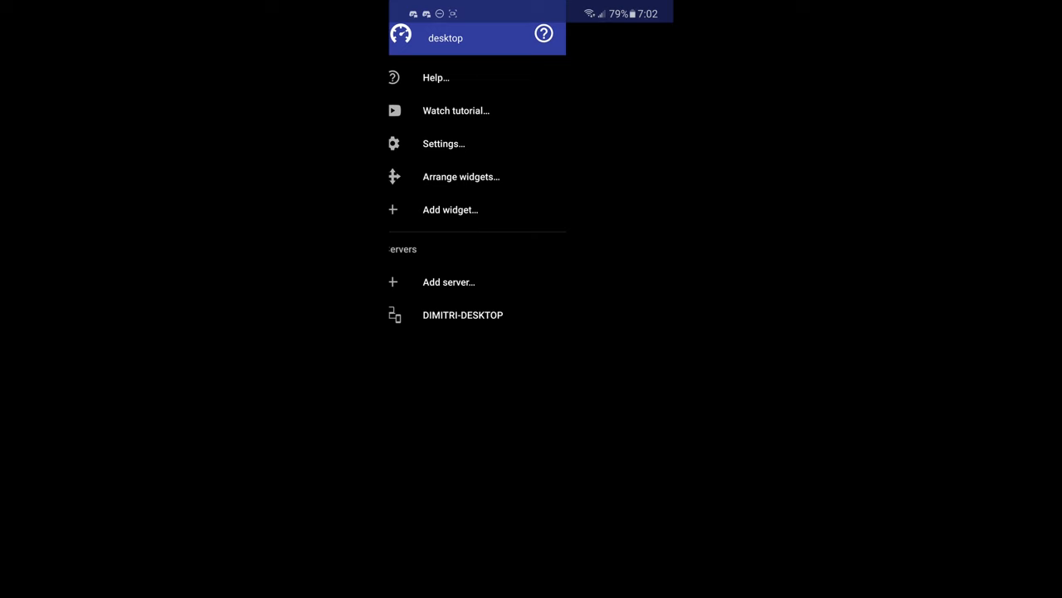
pyautogui.click(450, 209)
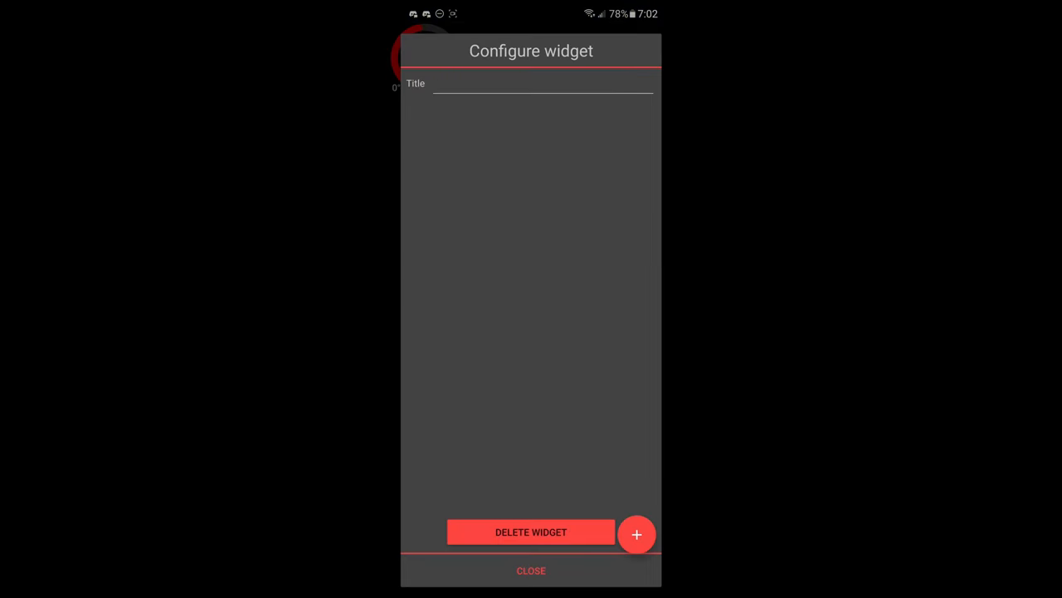
pyautogui.click(542, 83)
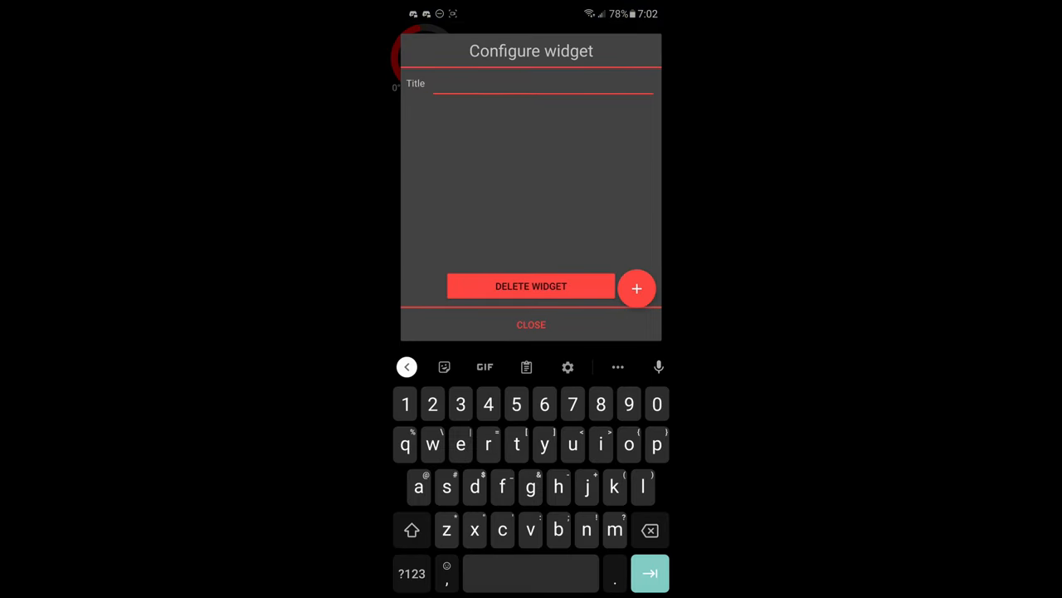
pyautogui.write('usage')
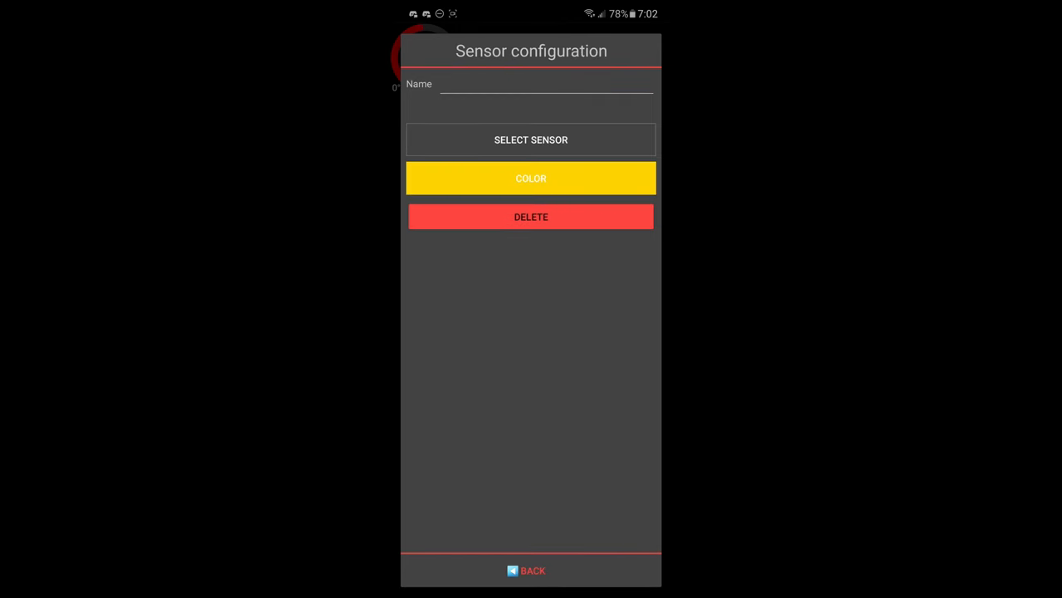
# Step: Select CPU Total from the AMD Ryzen 9 3900X sensor list
pyautogui.click(531, 139)
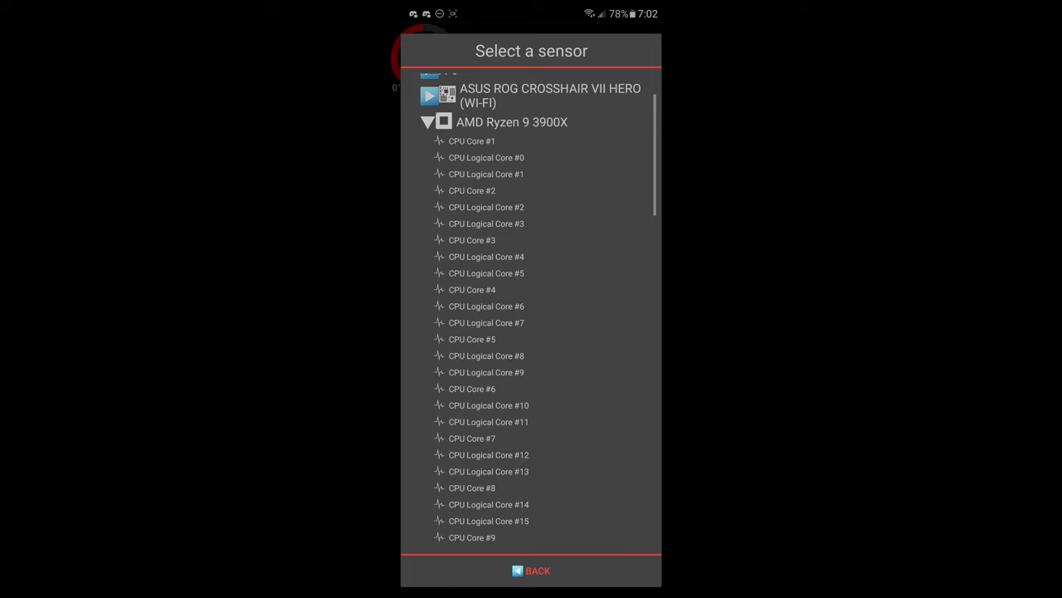
pyautogui.scroll(-3)
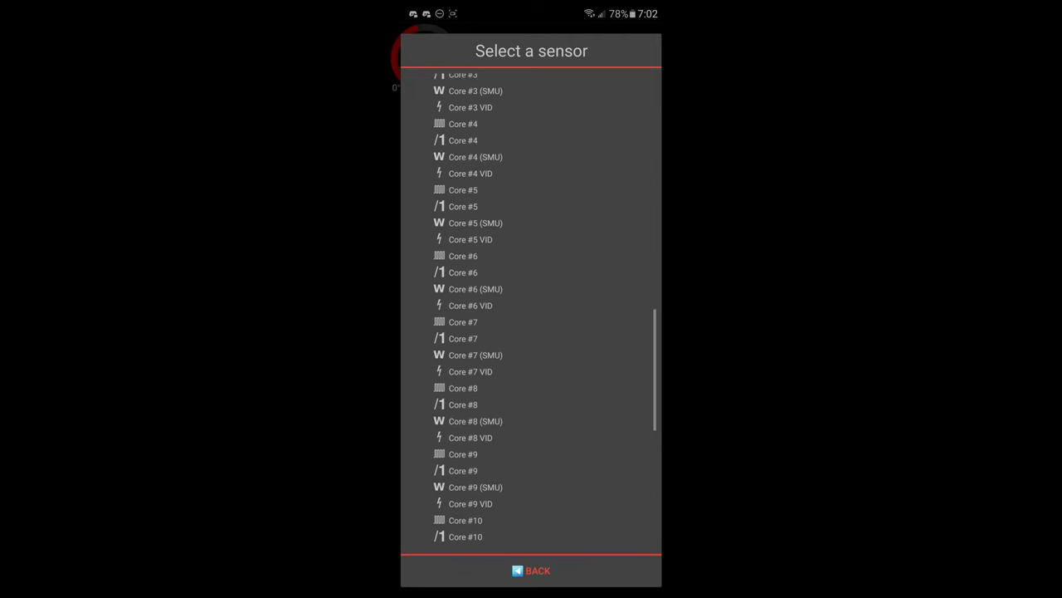
pyautogui.scroll(3)
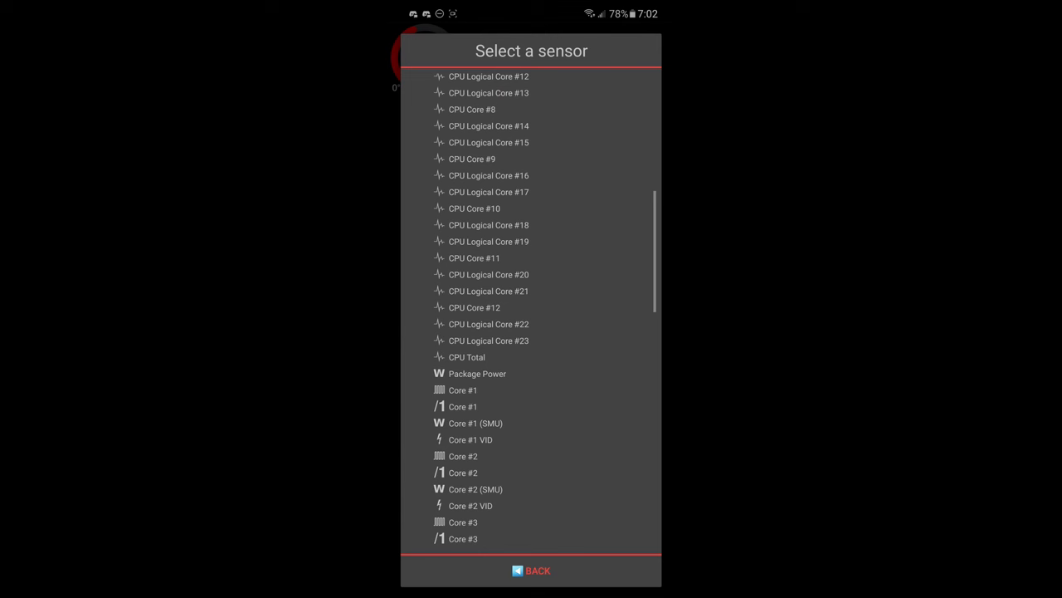
pyautogui.click(467, 357)
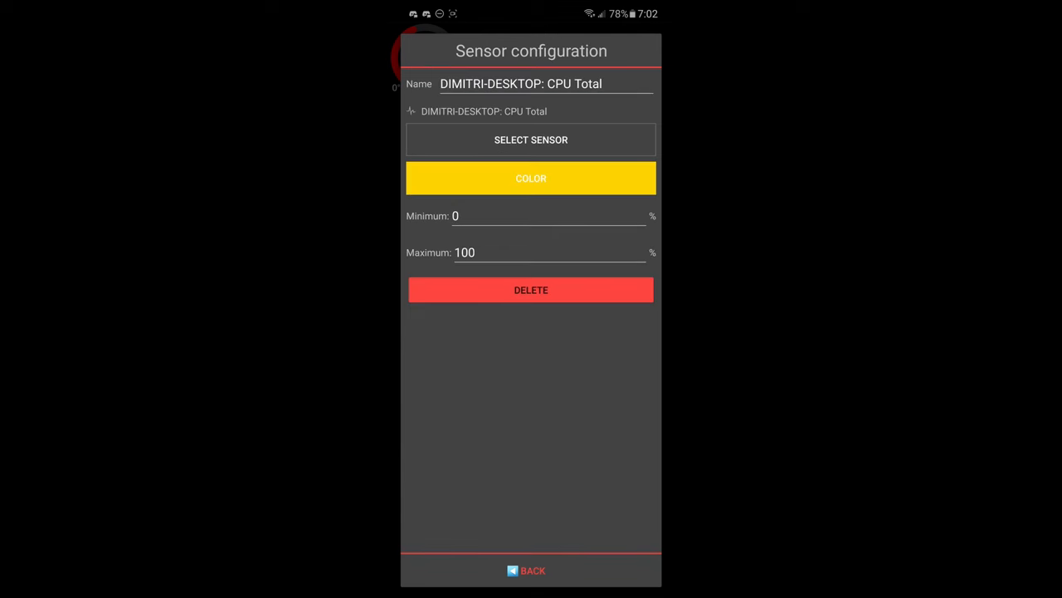
# Step: Make CPU Total green and return to the dashboard
pyautogui.click(531, 178)
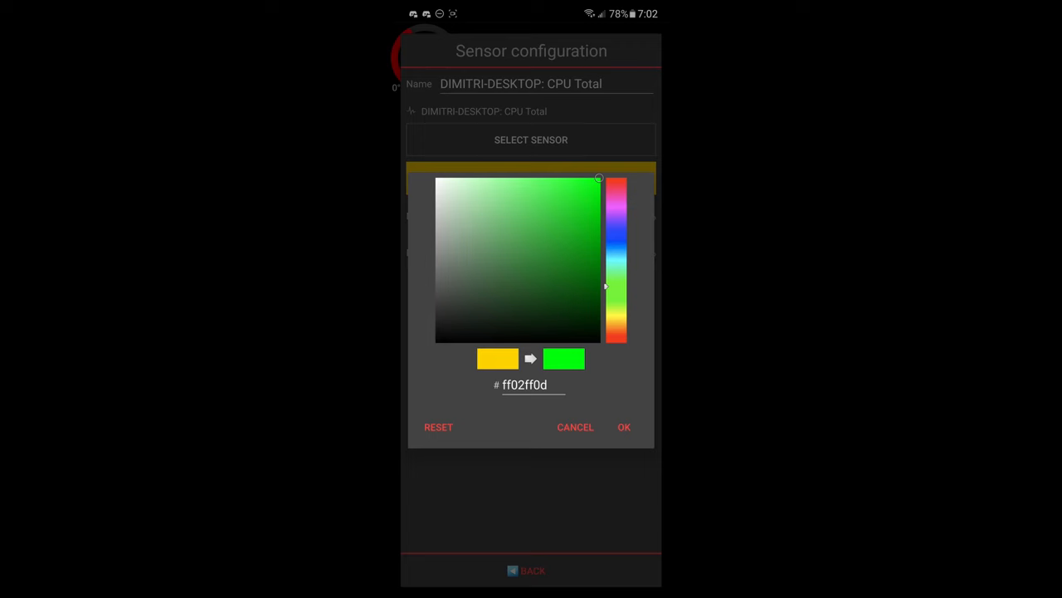
pyautogui.click(625, 427)
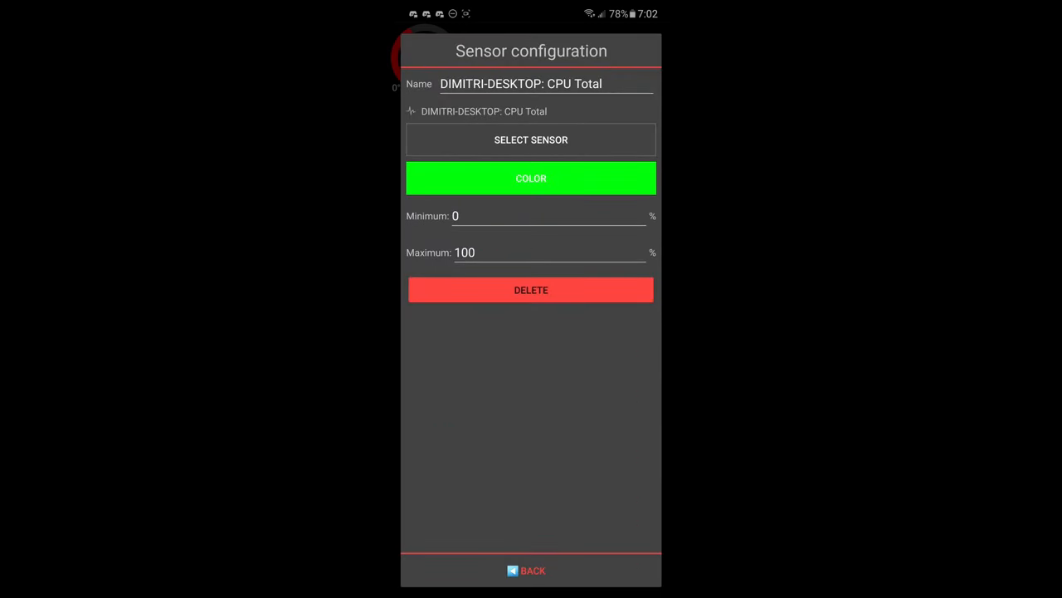
pyautogui.click(531, 570)
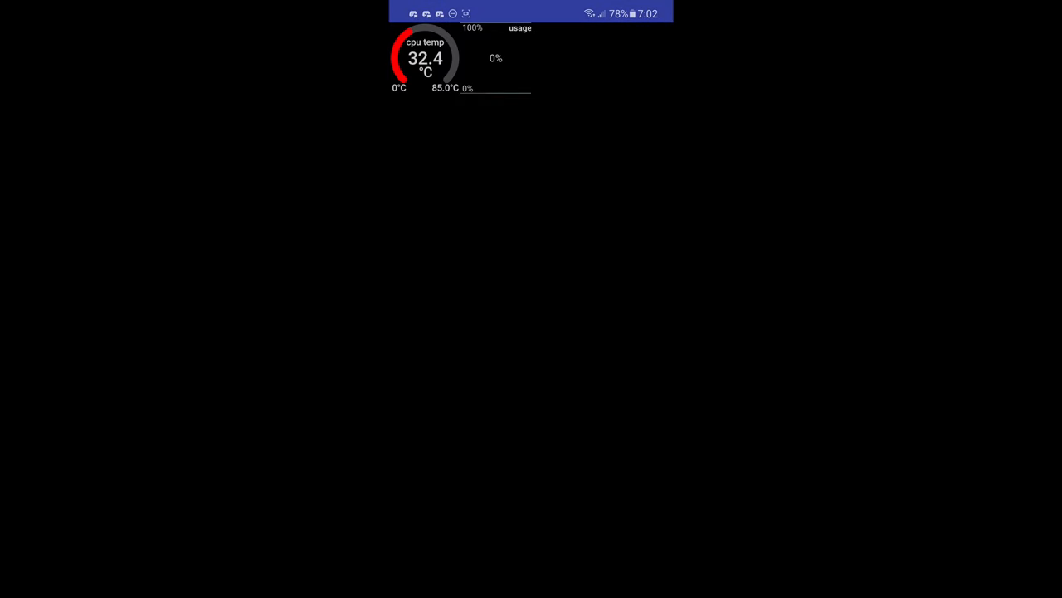